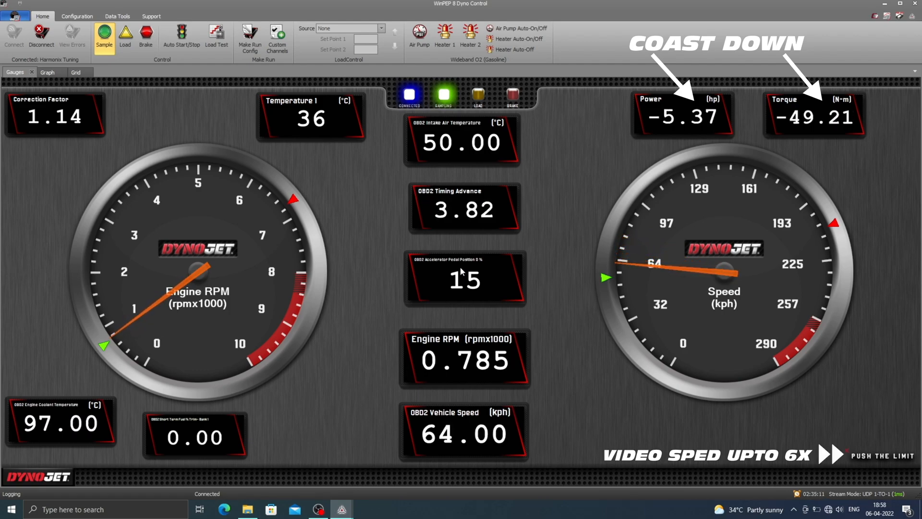
# Leave Dyno Control for Data Center with the stock RunFile_0 and APR Stage 1 RunFile_2 loaded
pyautogui.click(146, 37)
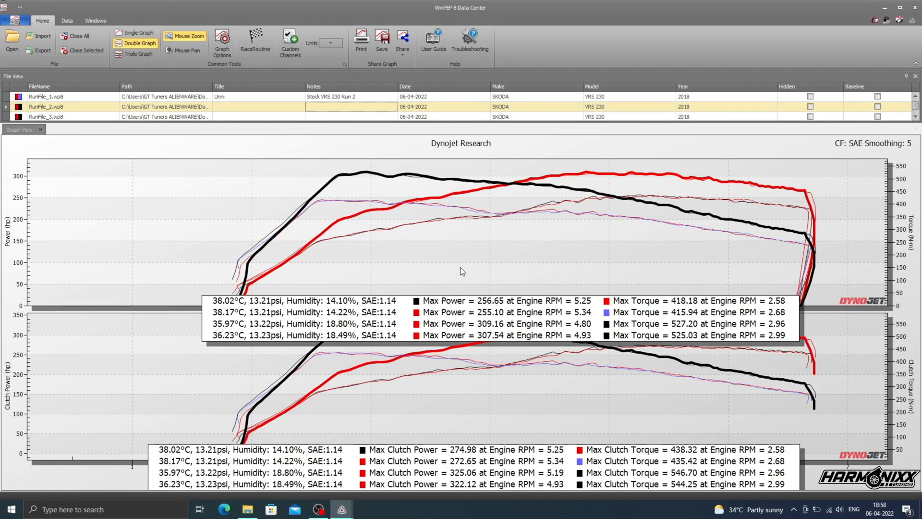
pyautogui.click(67, 20)
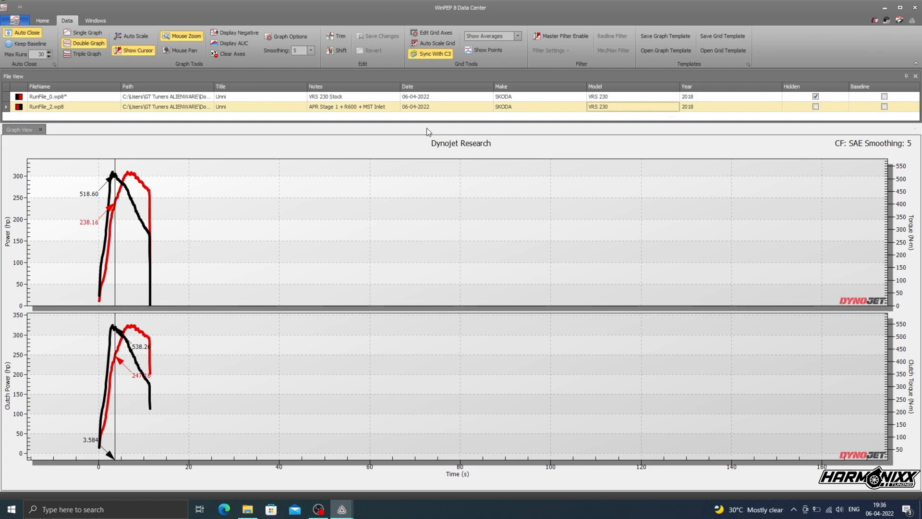
# Un-zoom the graph and set the X-axis to Dynoware RT CPU > General > Engine RPM
pyautogui.click(336, 35)
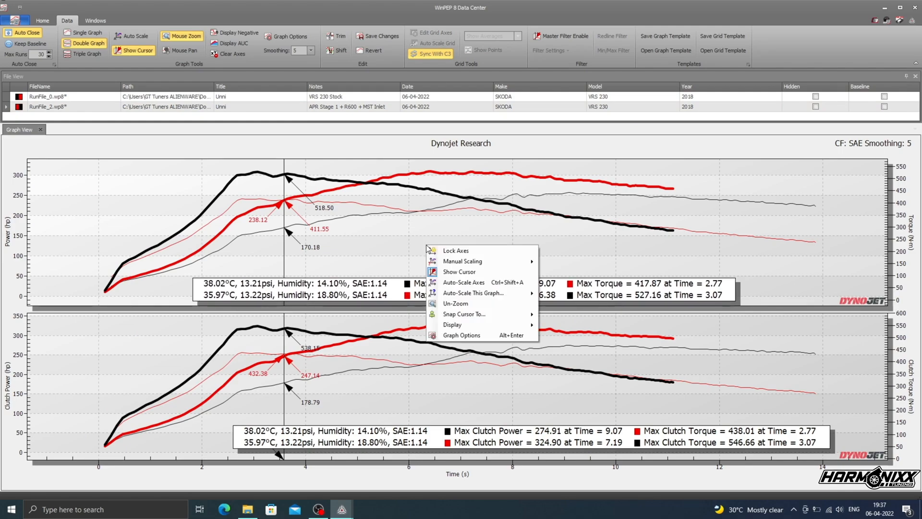
pyautogui.click(459, 271)
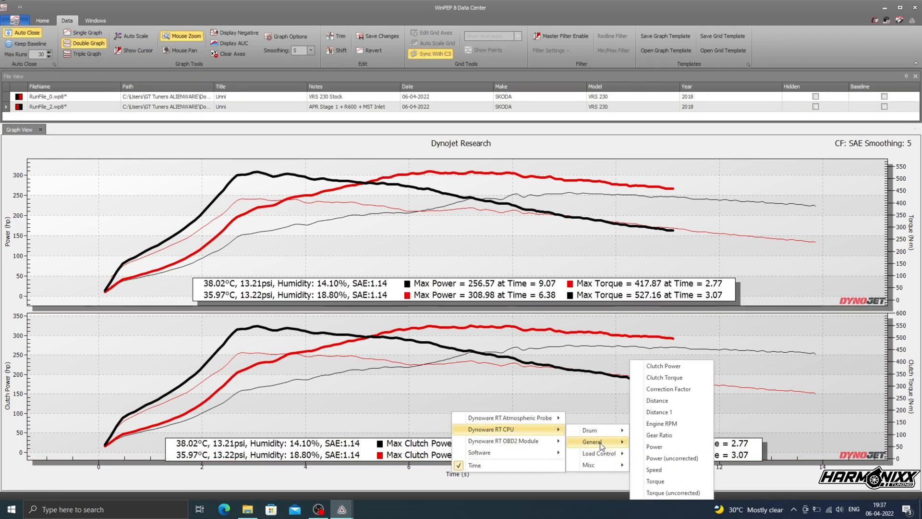
pyautogui.click(660, 423)
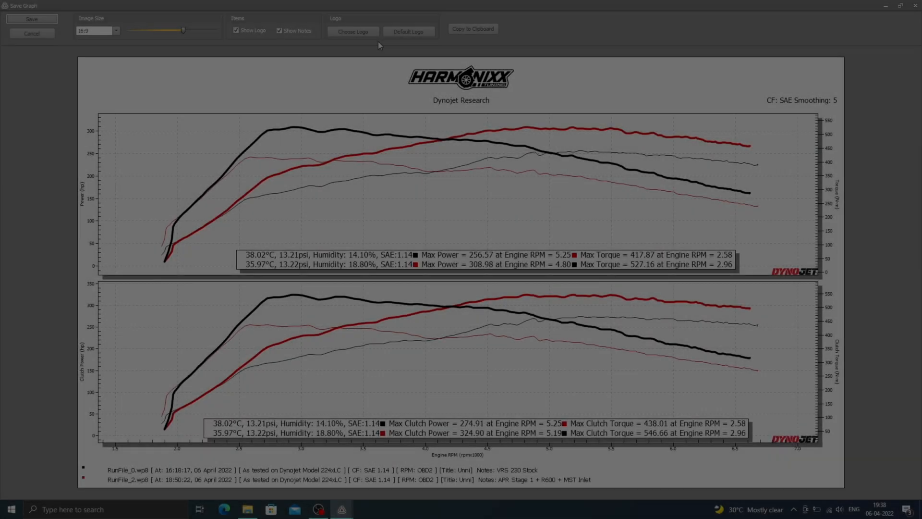